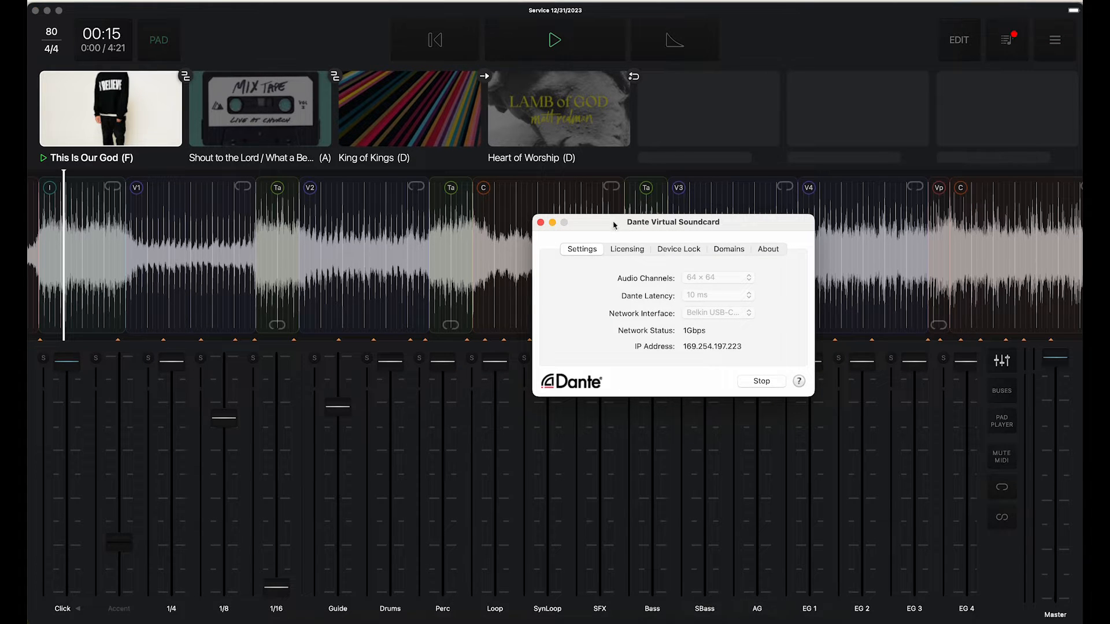
Step: Move the Dante Virtual Soundcard status window aside after reviewing 64x64 channels, 10 ms latency and 1Gbps
left_click_drag(673, 221, 545, 225)
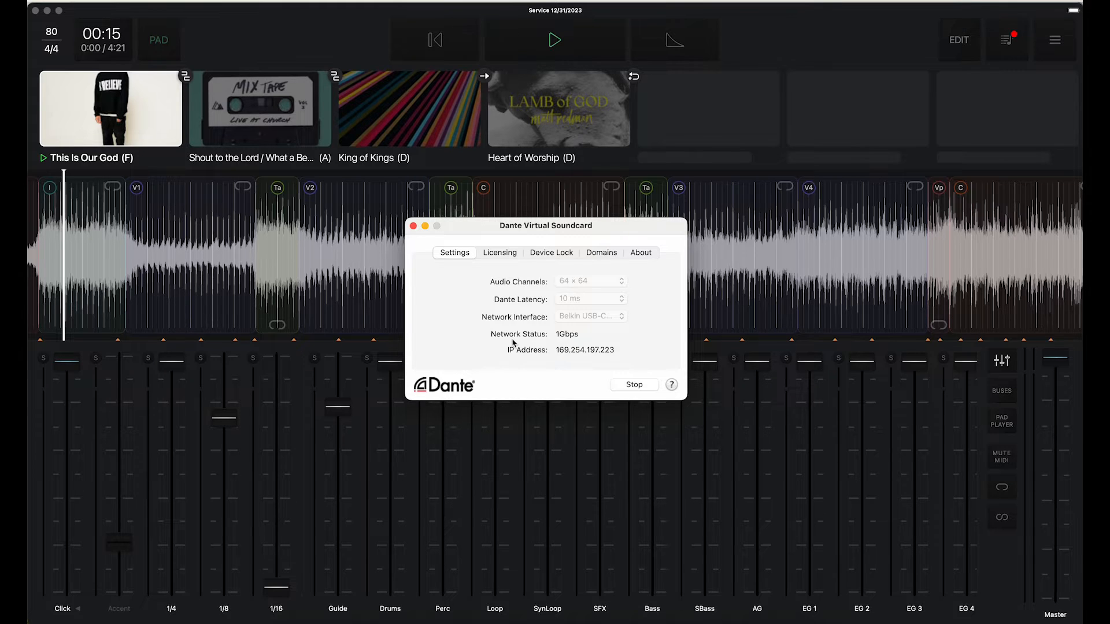
mouse_move(492, 228)
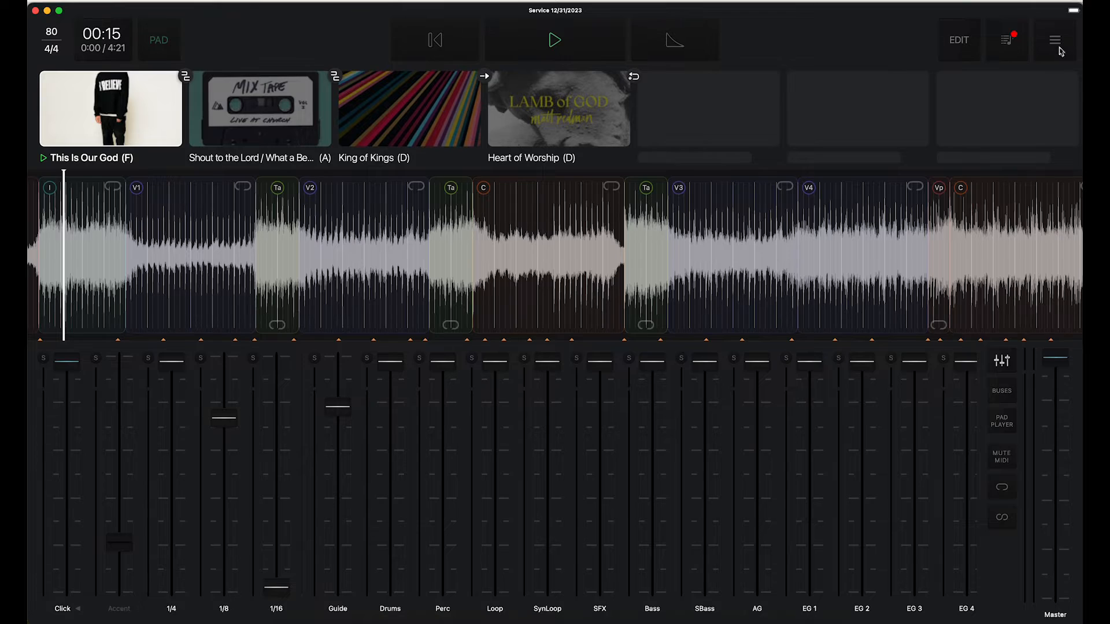
Step: Open Playback settings and view the Buses list showing Drums on 1/2 and Click on 30
left_click(1053, 39)
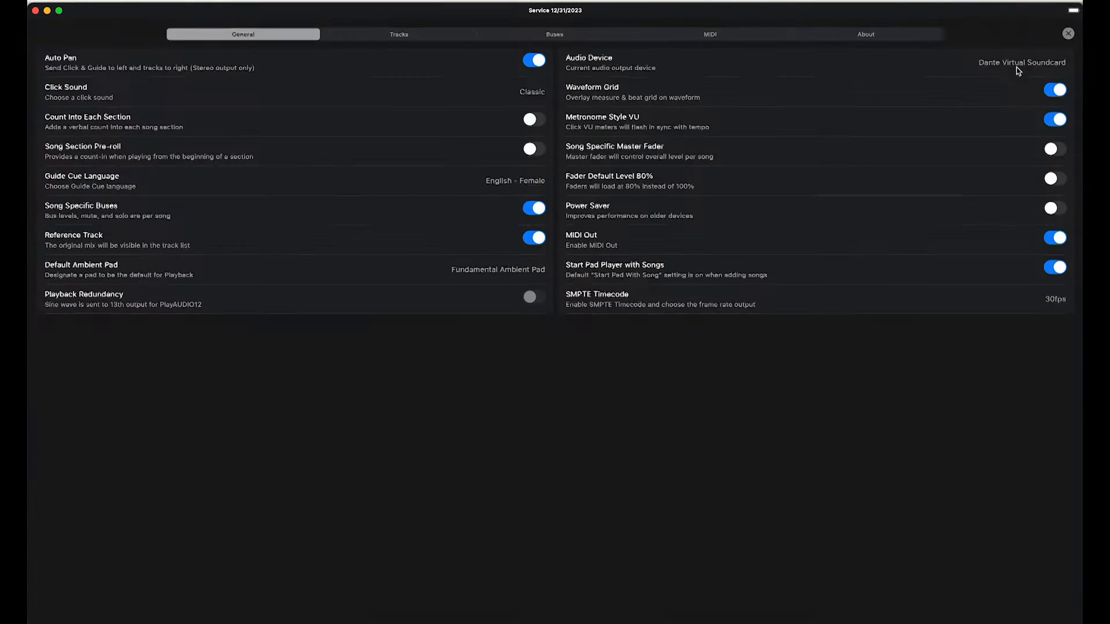
mouse_move(674, 59)
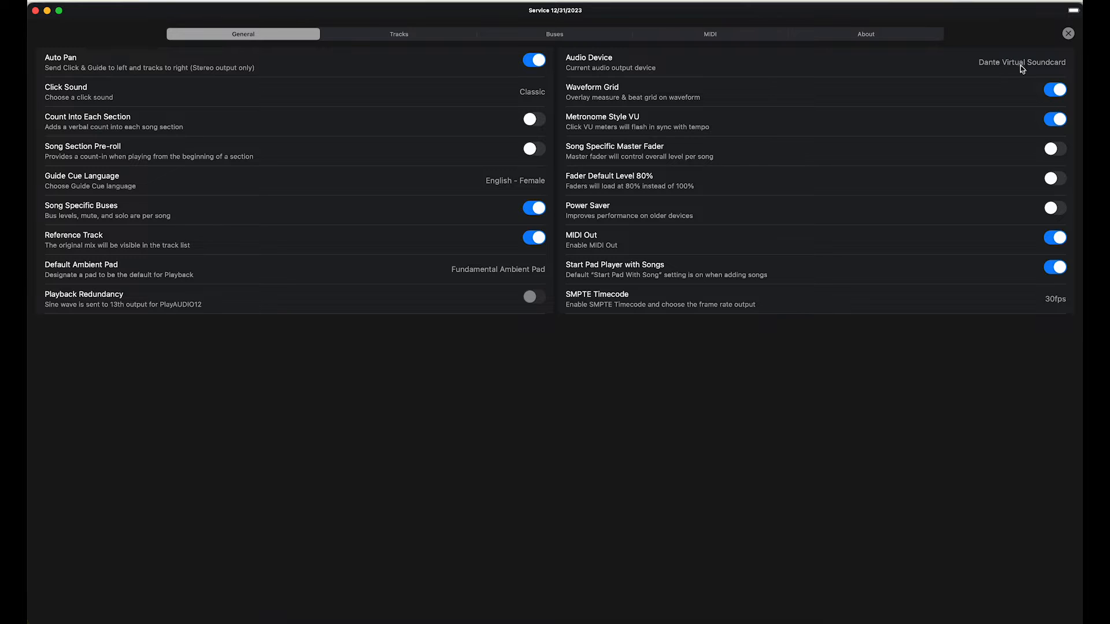
mouse_move(454, 53)
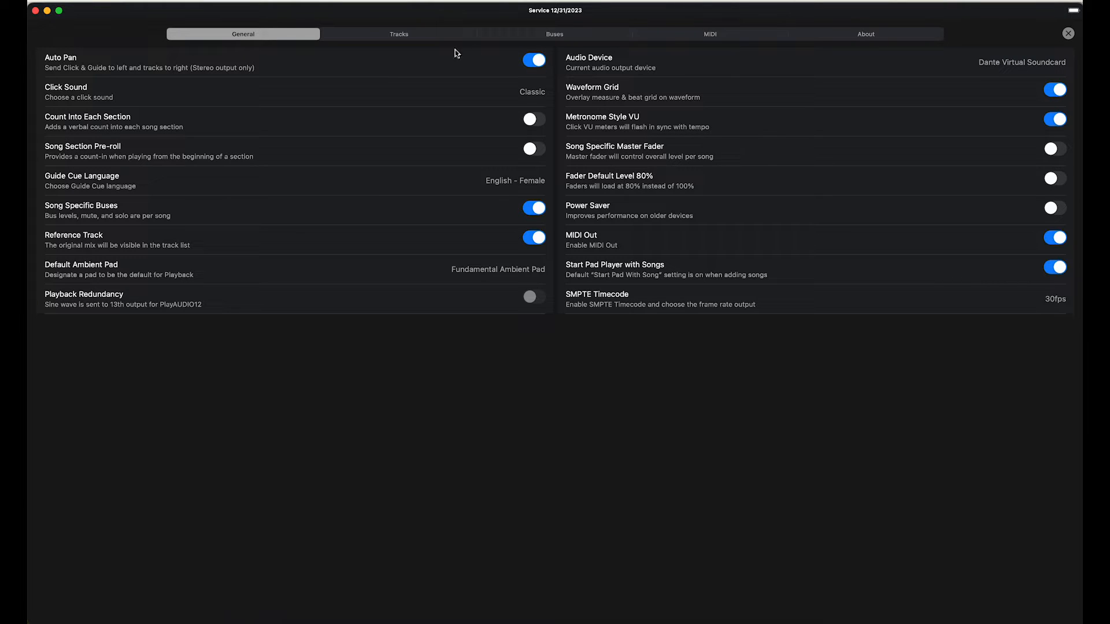
left_click(555, 33)
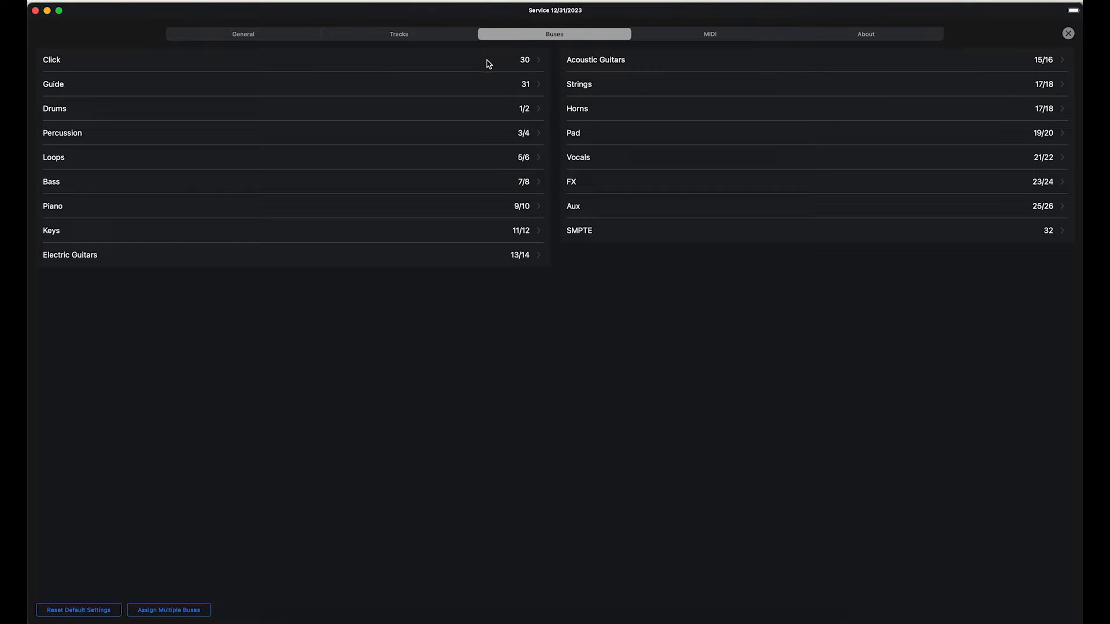
Step: Review the bus output assignments, then return to General settings with Dante Virtual Soundcard as device
left_click(524, 60)
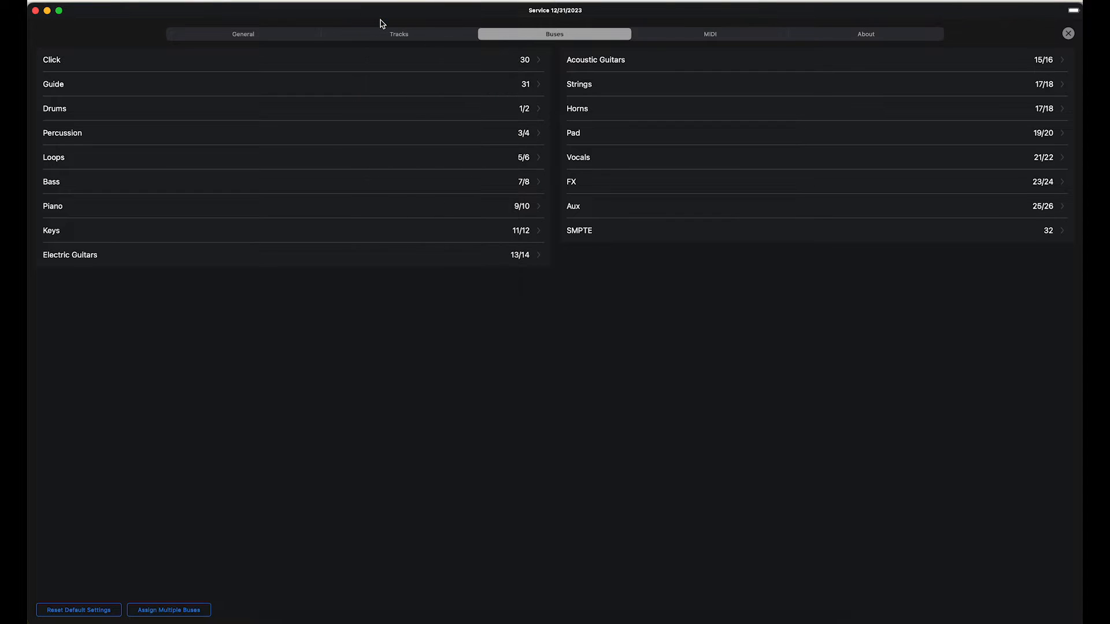
mouse_move(390, 81)
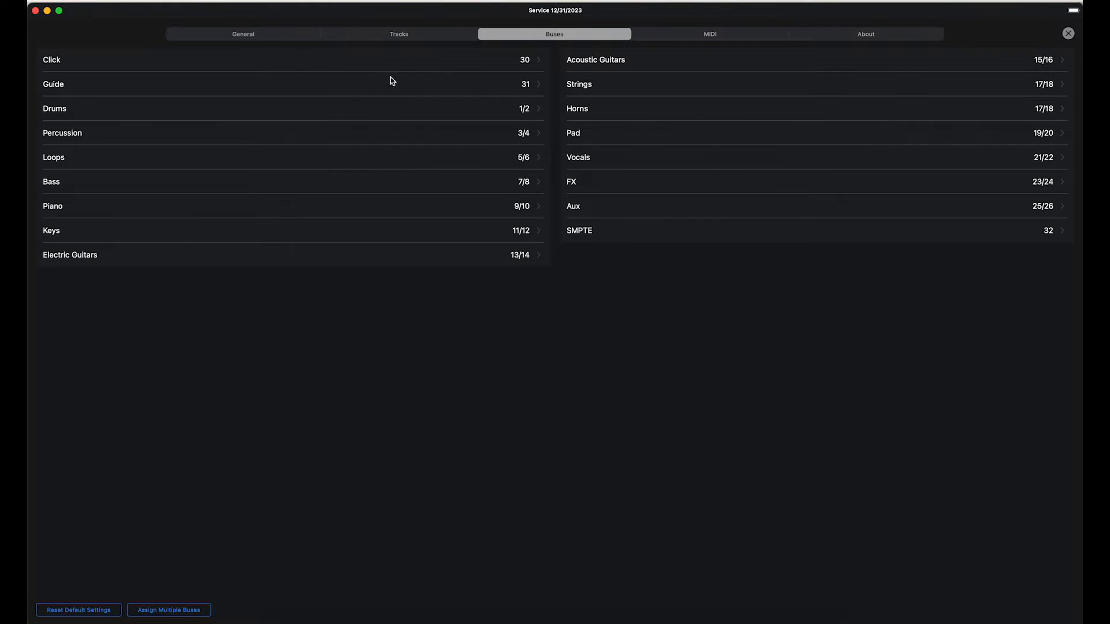
mouse_move(433, 282)
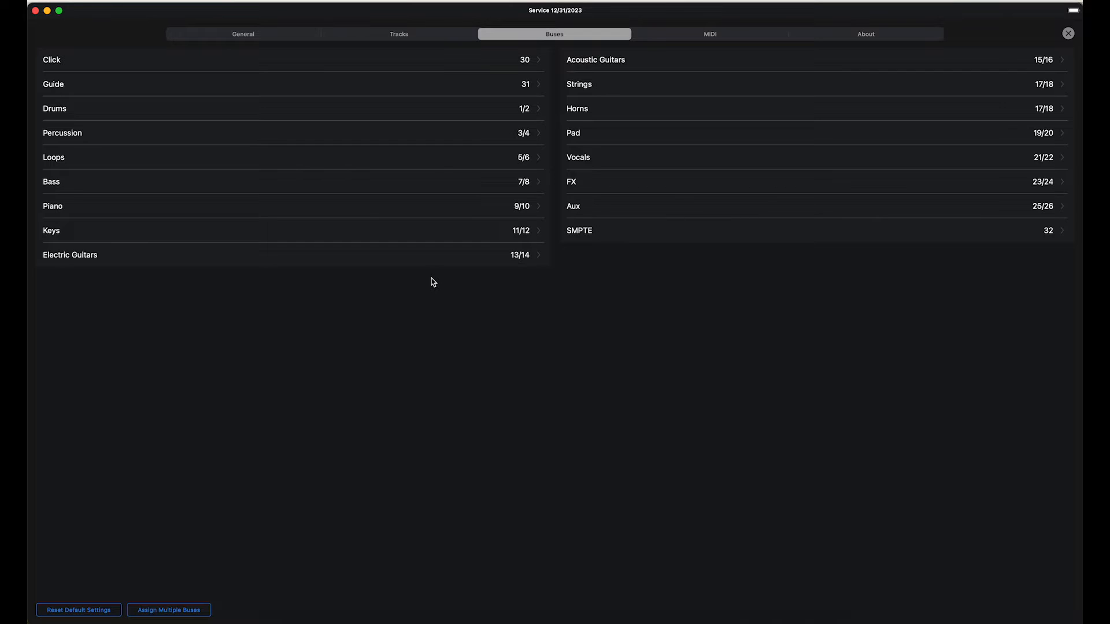
mouse_move(428, 104)
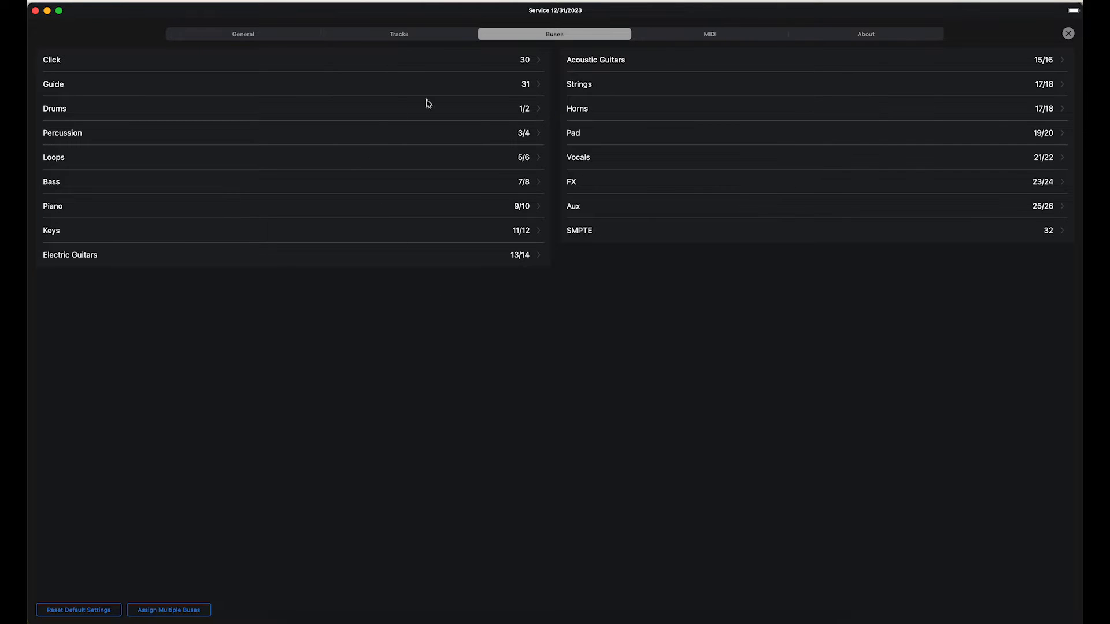
mouse_move(401, 267)
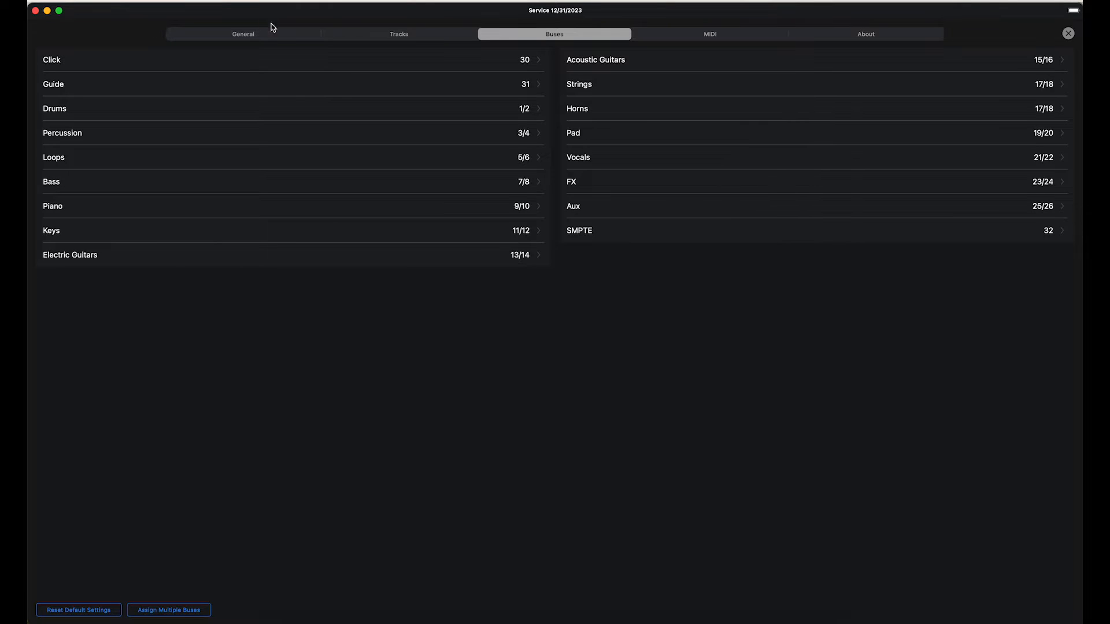
left_click(243, 33)
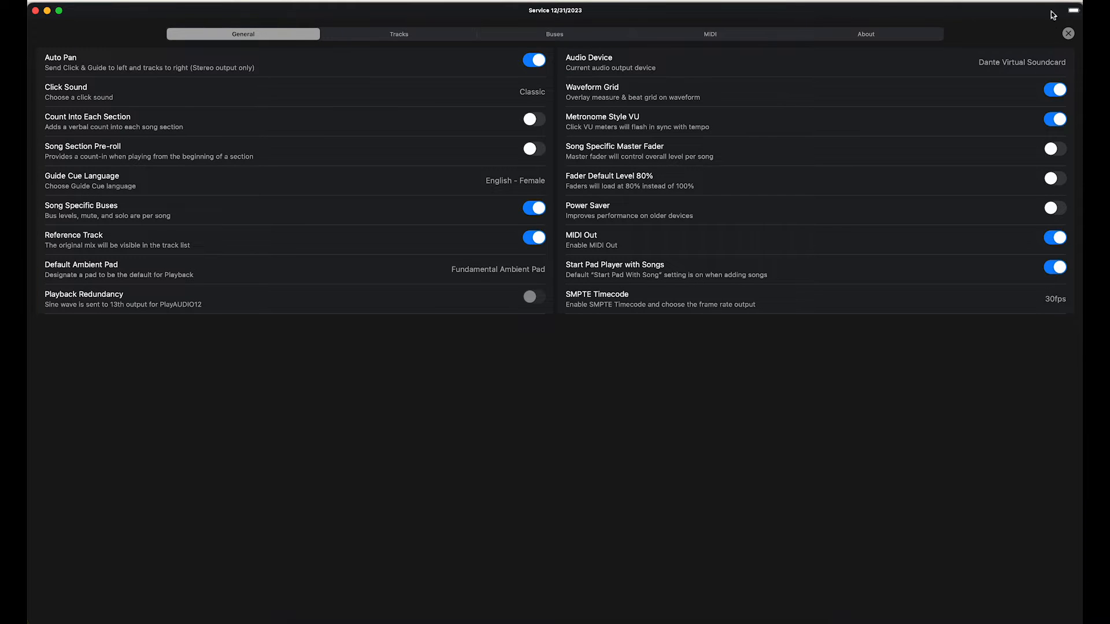
Step: Close Settings to return to the mixer with the four-song setlist loaded
left_click(1069, 33)
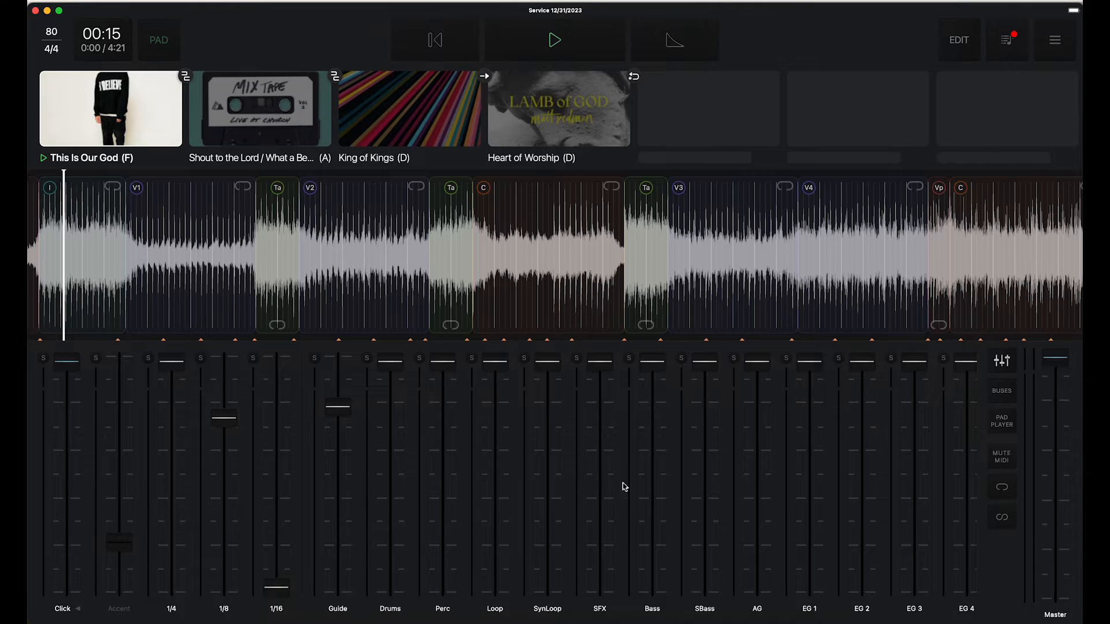
mouse_move(781, 495)
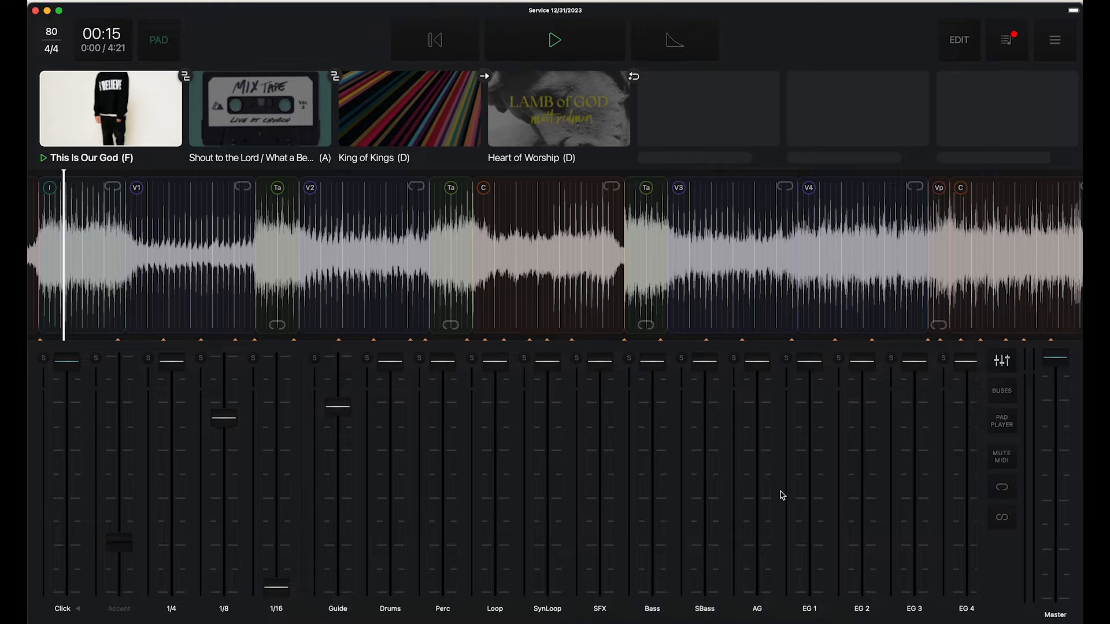
mouse_move(601, 444)
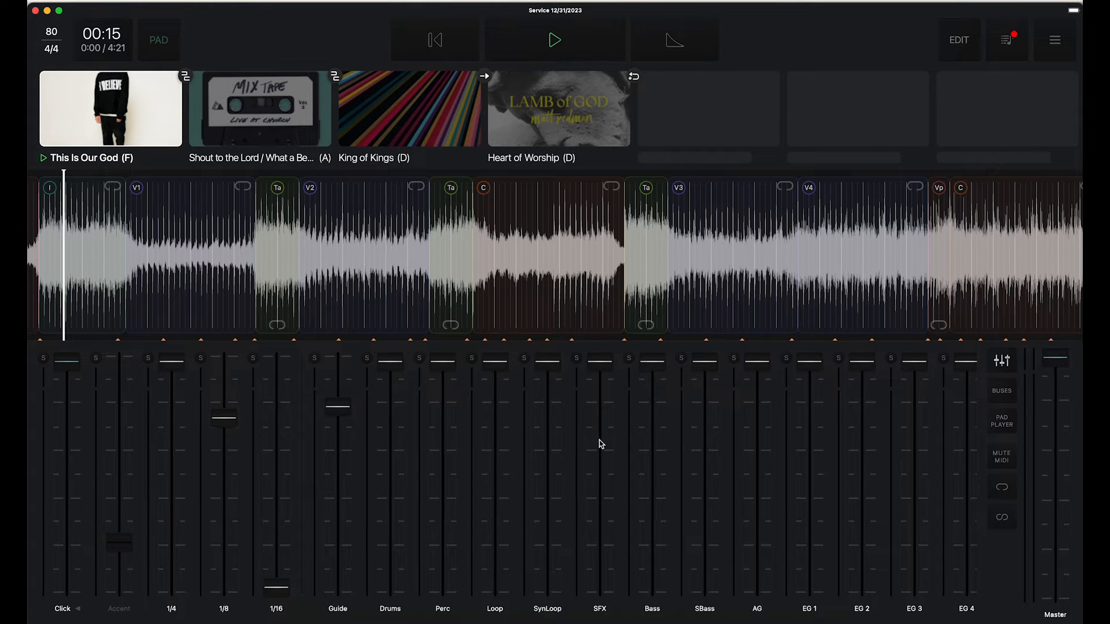